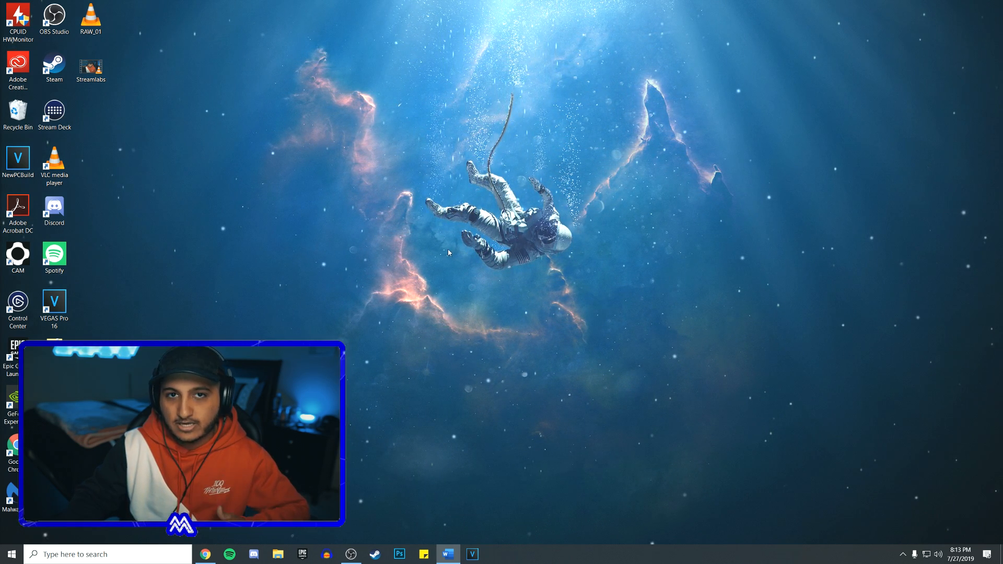
Switch to the Chrome window showing Panzoid Clipmaker's empty scene.
{"action": "left_click", "coordinate": [205, 554]}
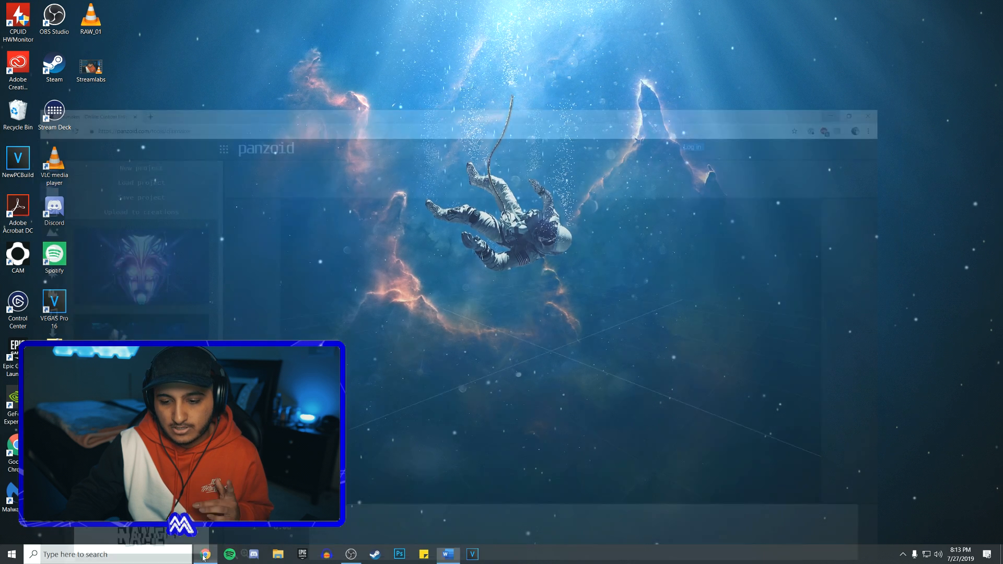
{"action": "left_click", "coordinate": [205, 554]}
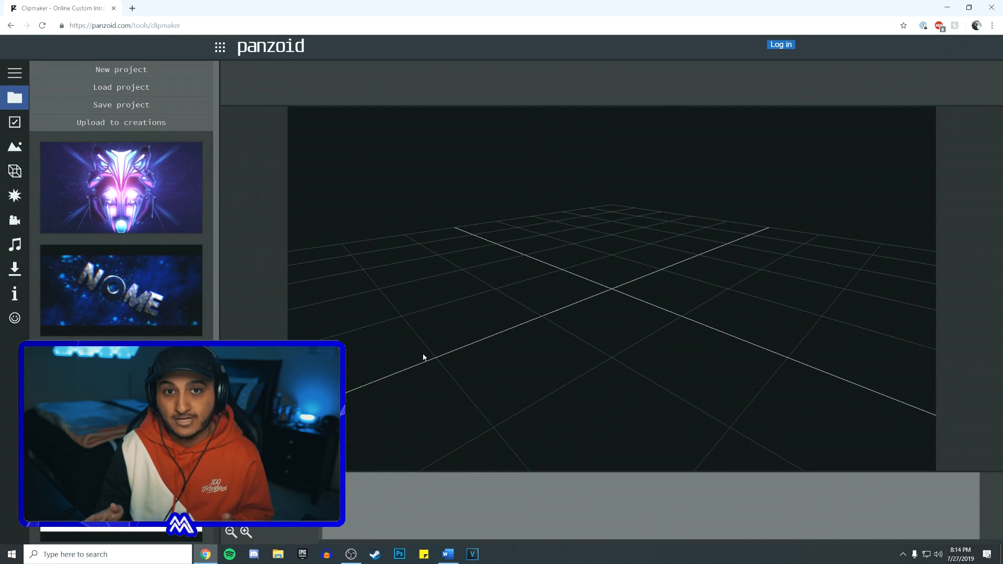
Browse the Load project thumbnails down to the 'More creations...' link.
{"action": "left_click_drag", "start_coordinate": [182, 434], "coordinate": [826, 102]}
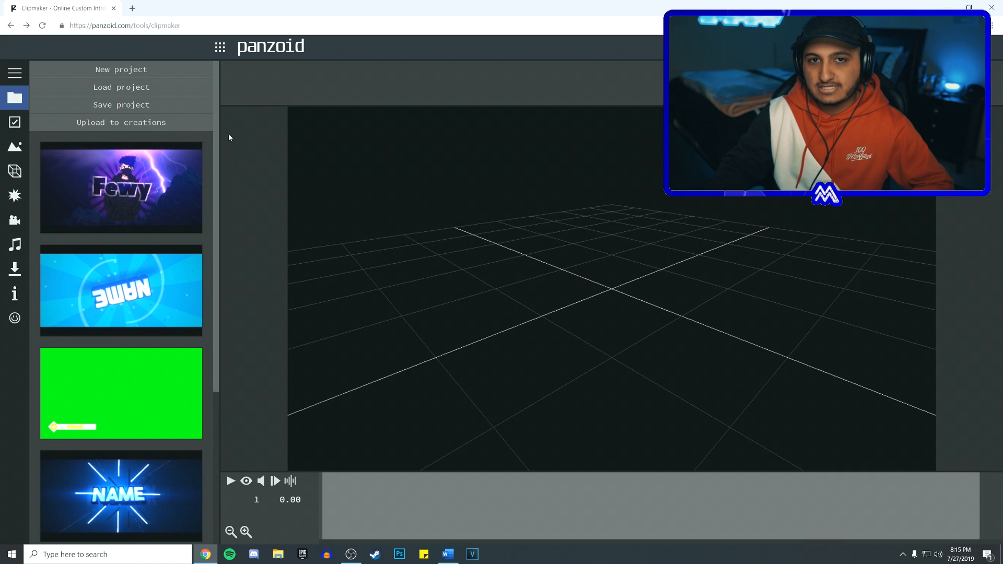
{"action": "scroll", "scroll_direction": "down", "scroll_amount": 3}
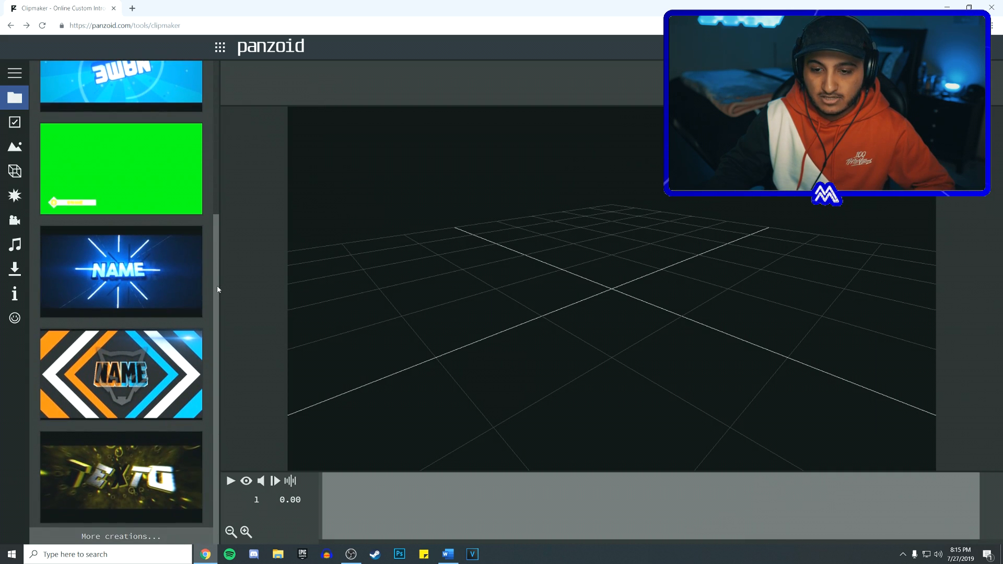
{"action": "mouse_move", "coordinate": [208, 312]}
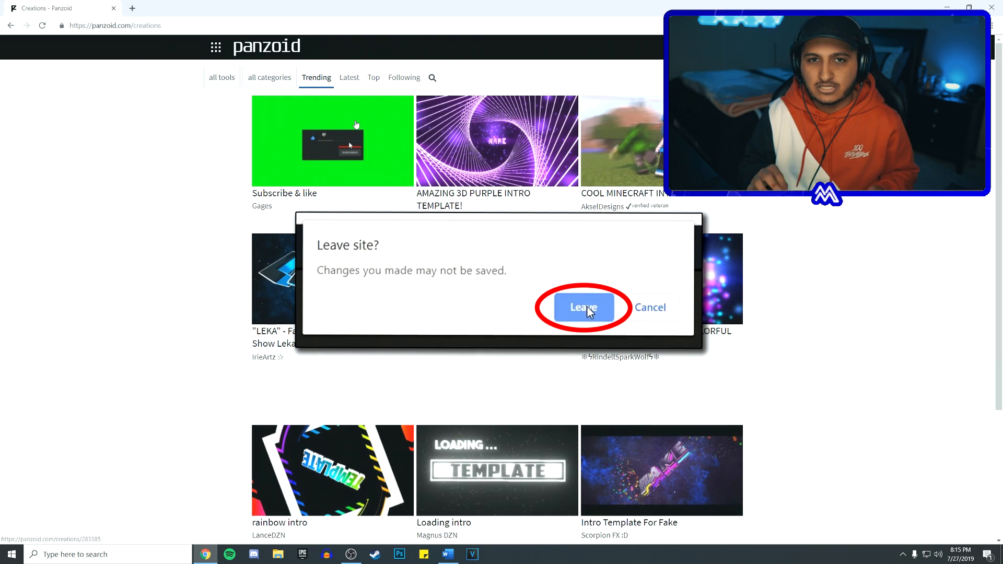
Confirm leaving Clipmaker and browse the trending creations gallery.
{"action": "left_click", "coordinate": [581, 307]}
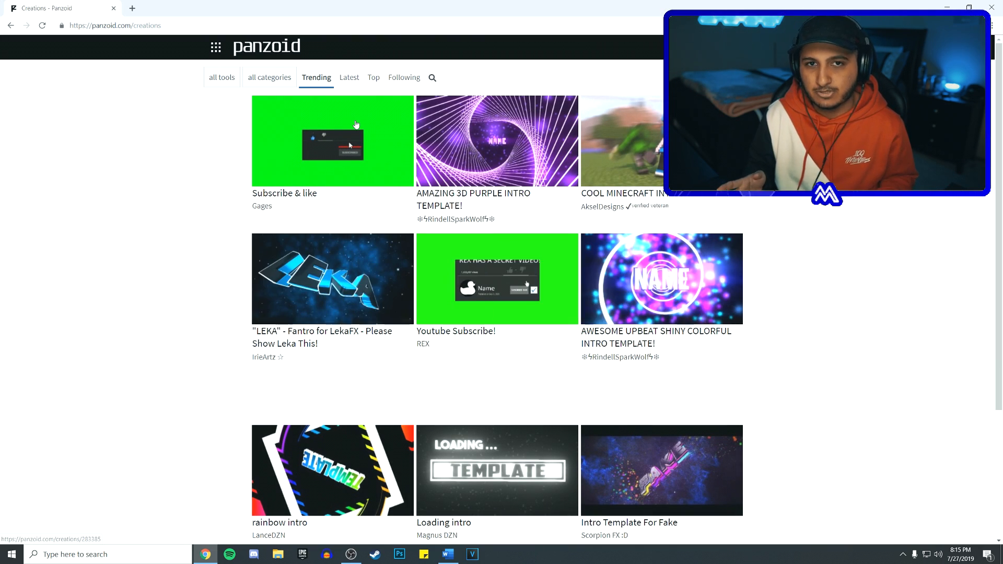
{"action": "scroll", "scroll_direction": "down", "scroll_amount": 3}
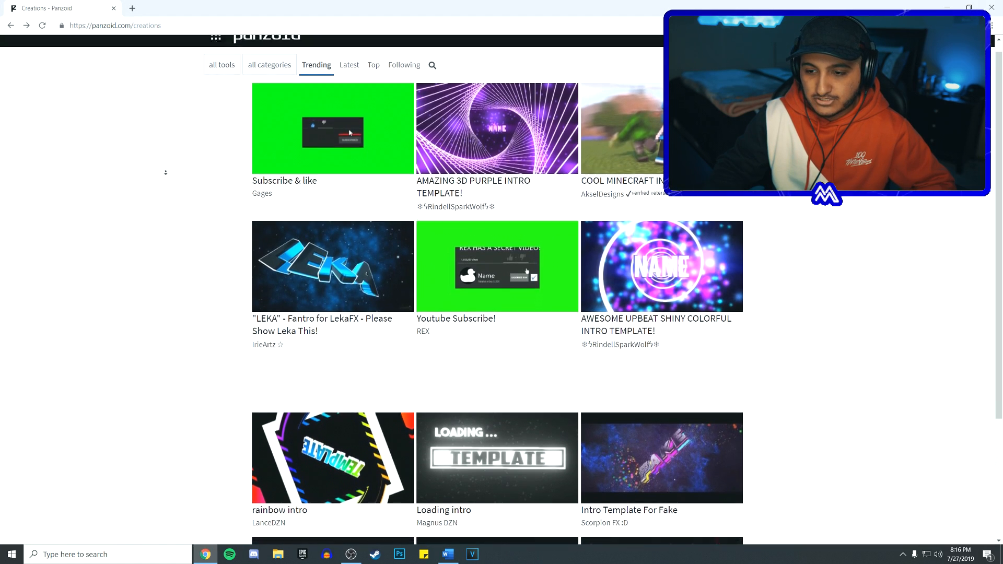
{"action": "scroll", "scroll_direction": "down", "scroll_amount": 3}
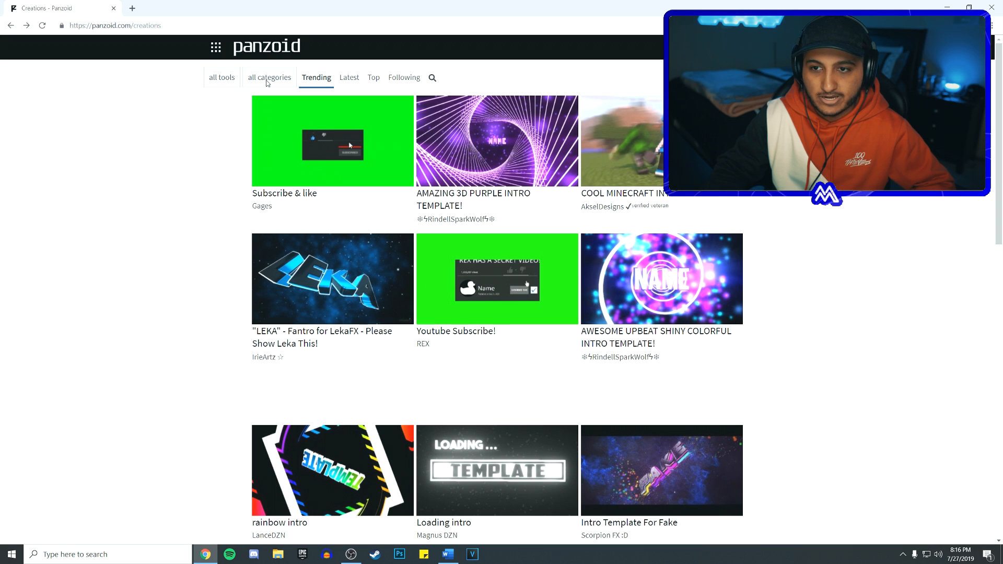
Filter the creations gallery to the upbeat category and browse its templates.
{"action": "left_click", "coordinate": [268, 78]}
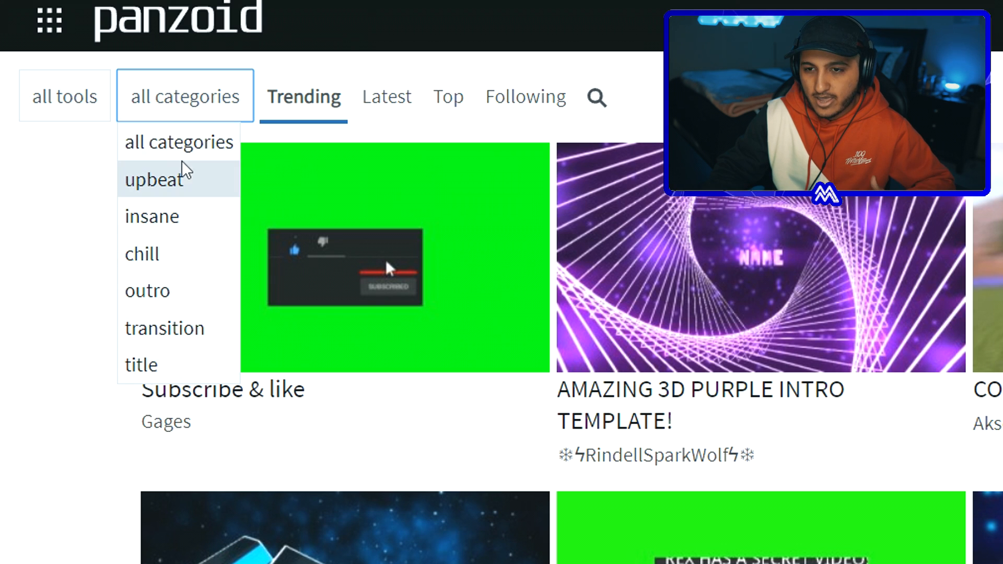
{"action": "left_click", "coordinate": [155, 179]}
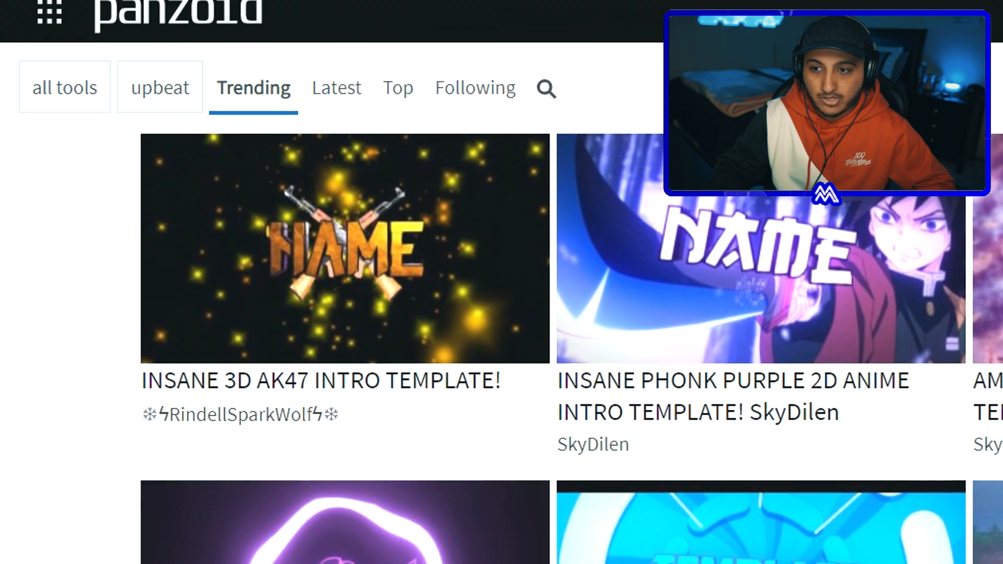
{"action": "scroll", "scroll_direction": "down", "scroll_amount": 3}
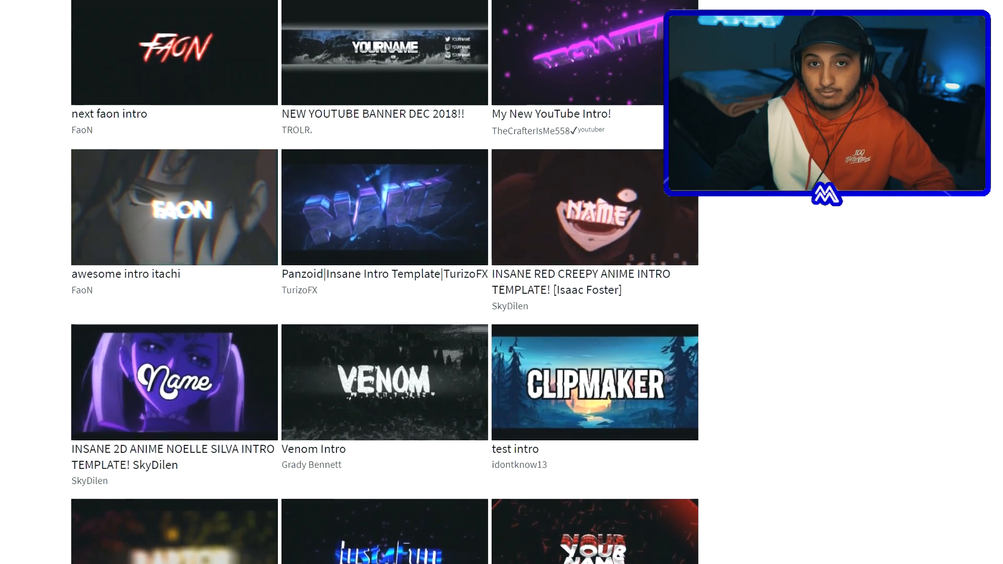
{"action": "scroll", "scroll_direction": "down", "scroll_amount": 3}
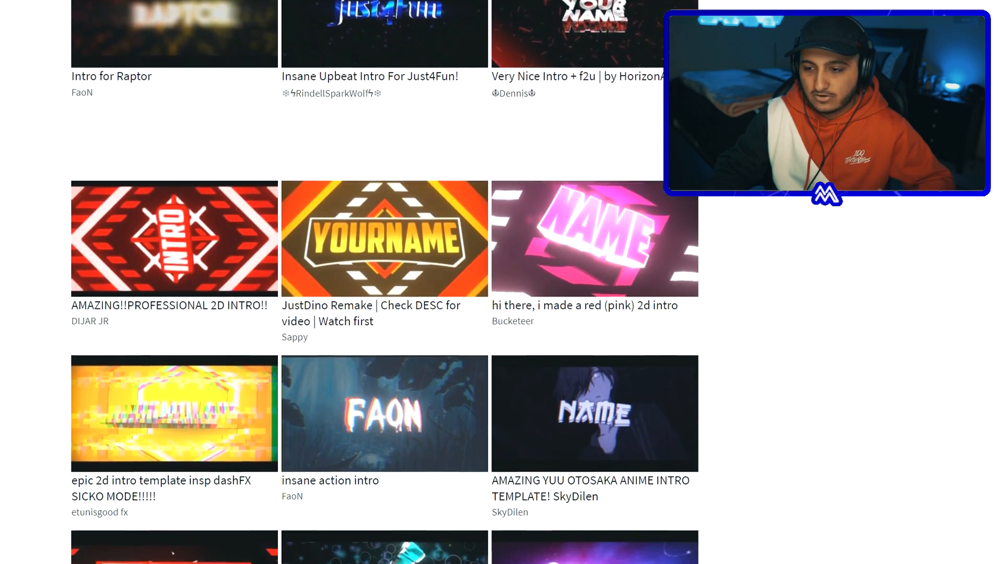
{"action": "scroll", "scroll_direction": "down", "scroll_amount": 3}
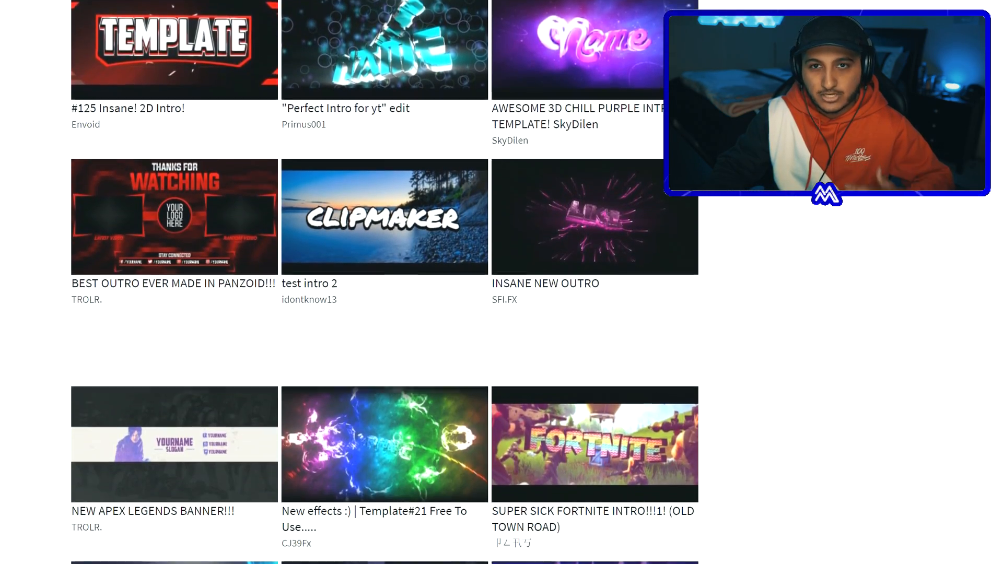
{"action": "scroll", "scroll_direction": "down", "scroll_amount": 3}
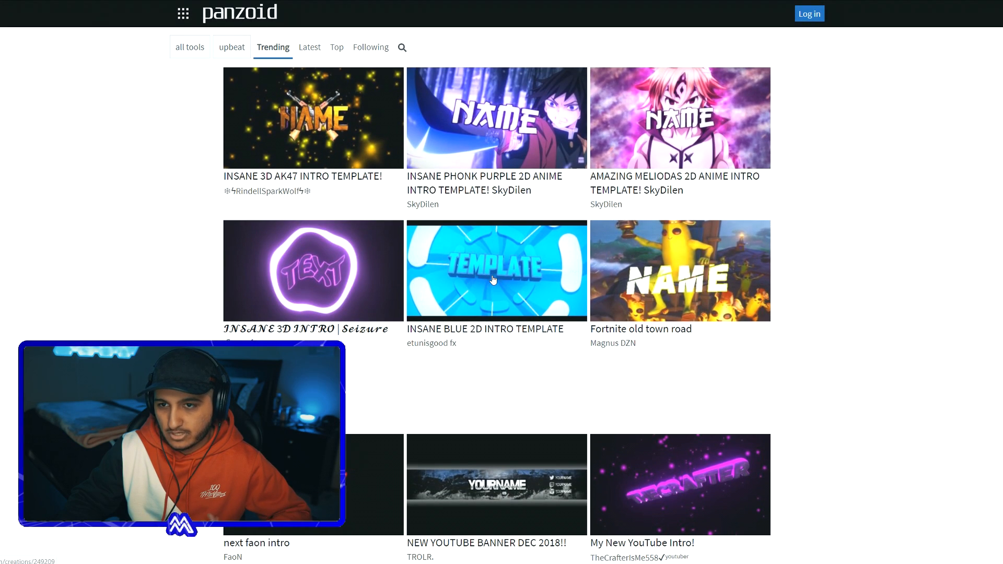
Choose the Insane Blue 2D intro template from the upbeat gallery.
{"action": "left_click", "coordinate": [496, 271]}
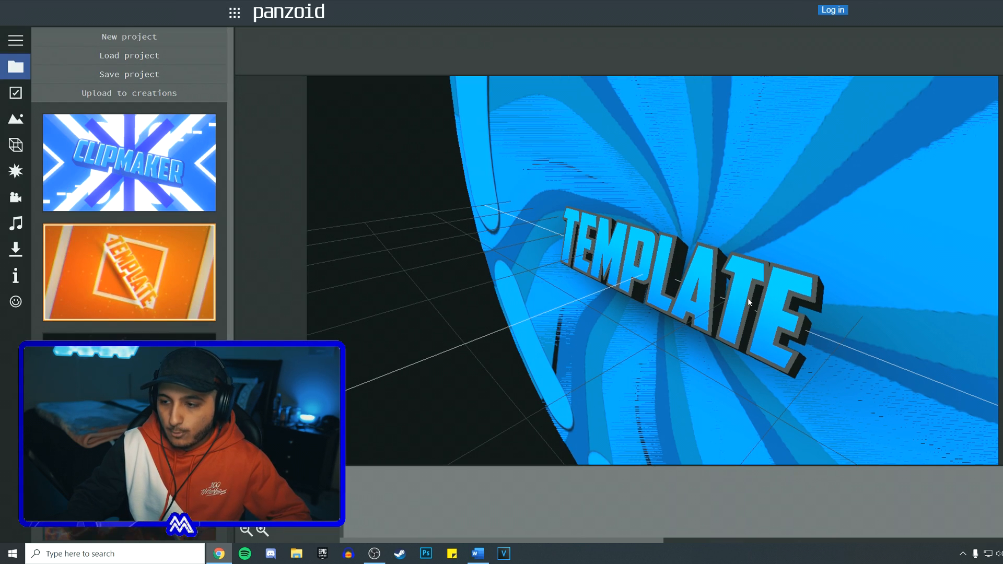
{"action": "mouse_move", "coordinate": [627, 271]}
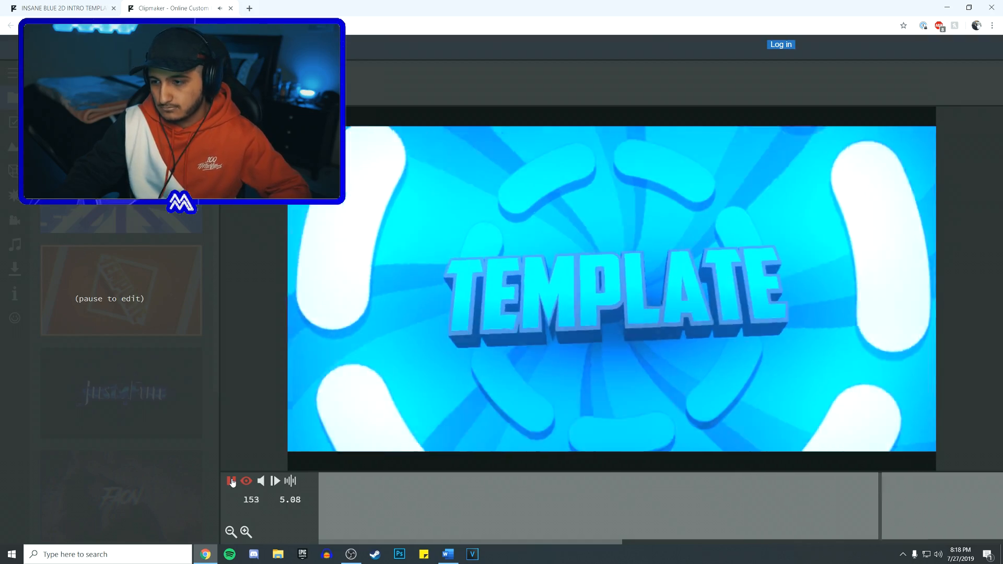
Pause the blue template's preview at about 12.6 seconds.
{"action": "left_click", "coordinate": [230, 481]}
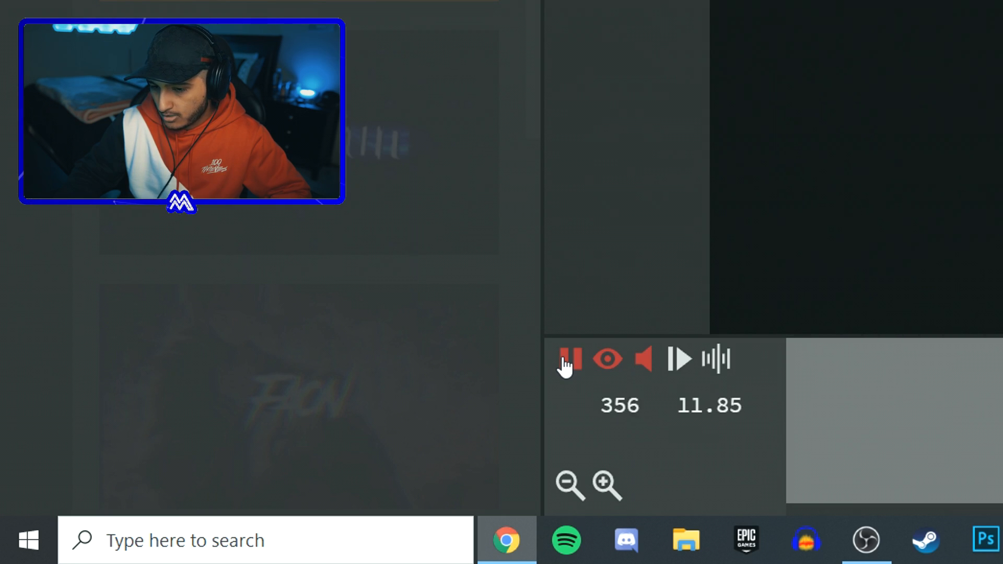
{"action": "left_click", "coordinate": [569, 358]}
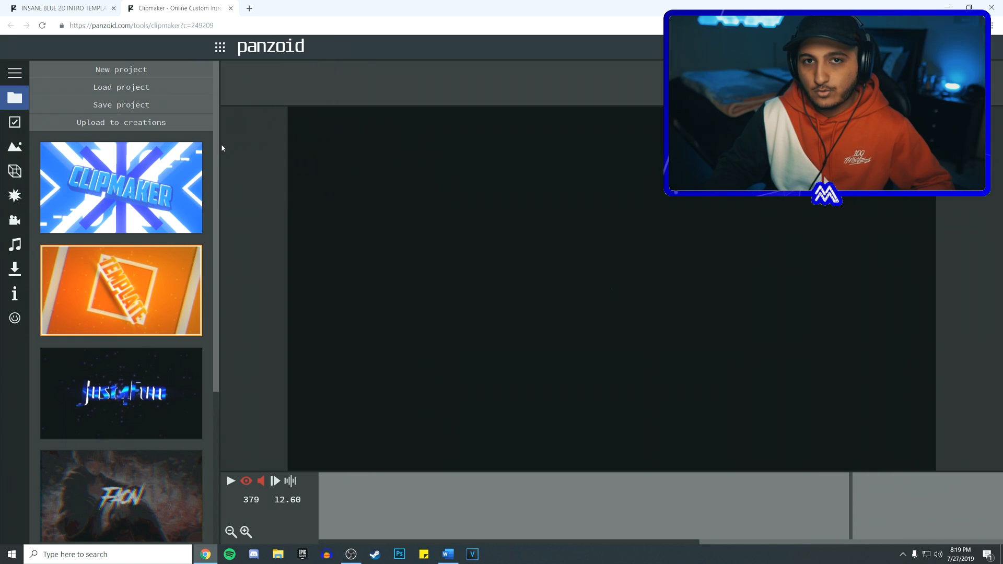
{"action": "scroll", "scroll_direction": "down", "scroll_amount": 3}
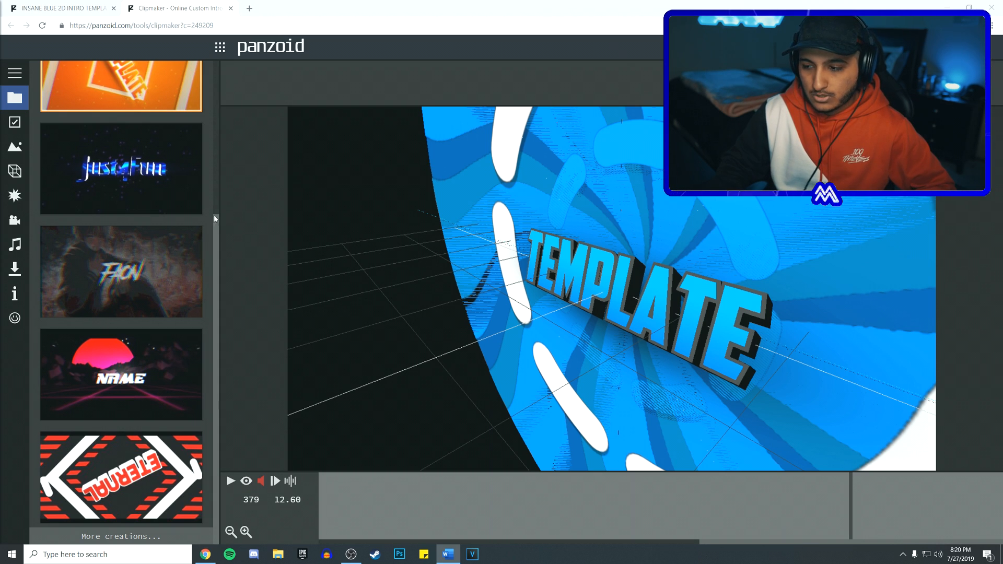
Keep the video resolution at 1080p and raise the frame rate from 30 to 60.
{"action": "left_click", "coordinate": [14, 122]}
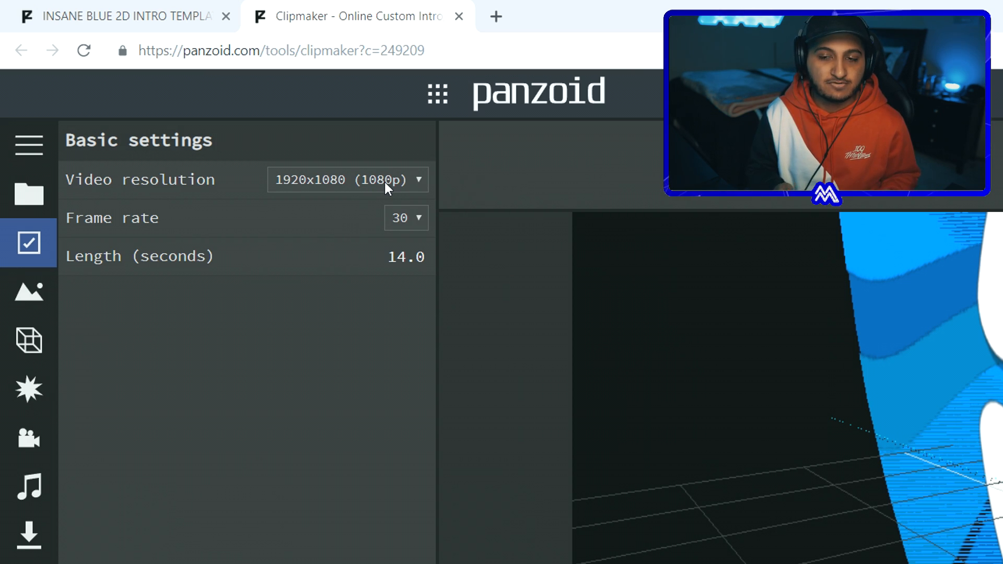
{"action": "left_click", "coordinate": [348, 179]}
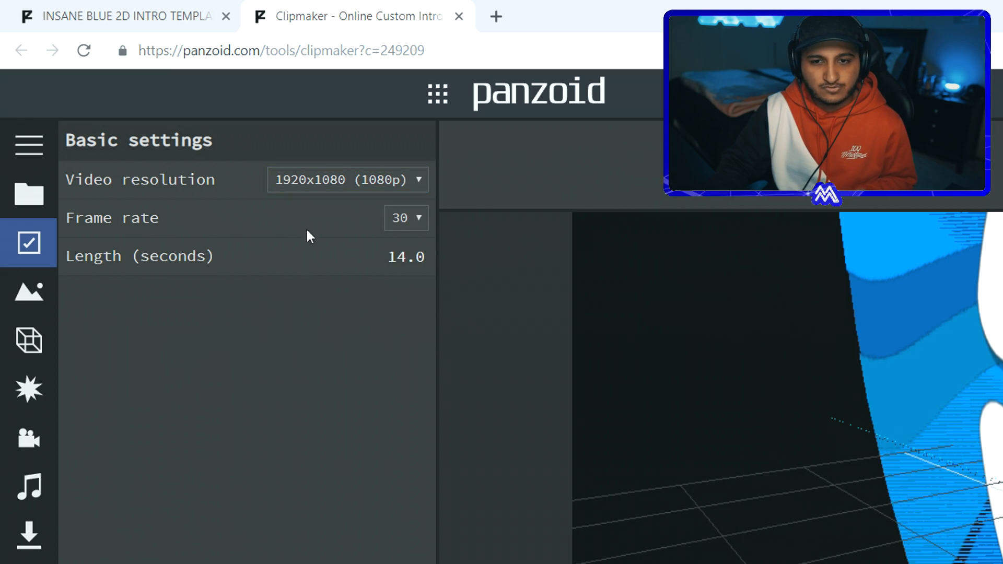
{"action": "left_click", "coordinate": [406, 217]}
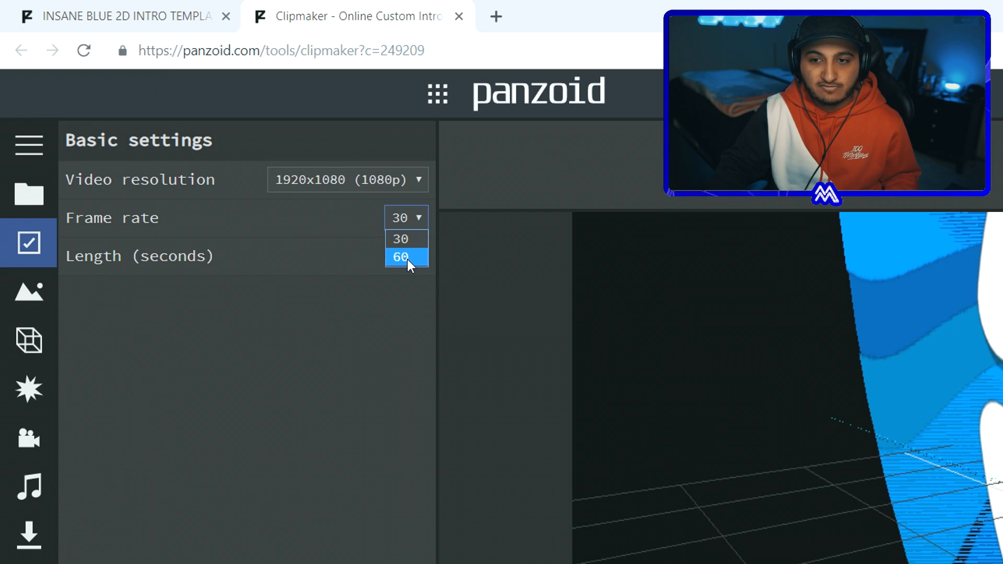
{"action": "left_click", "coordinate": [400, 257]}
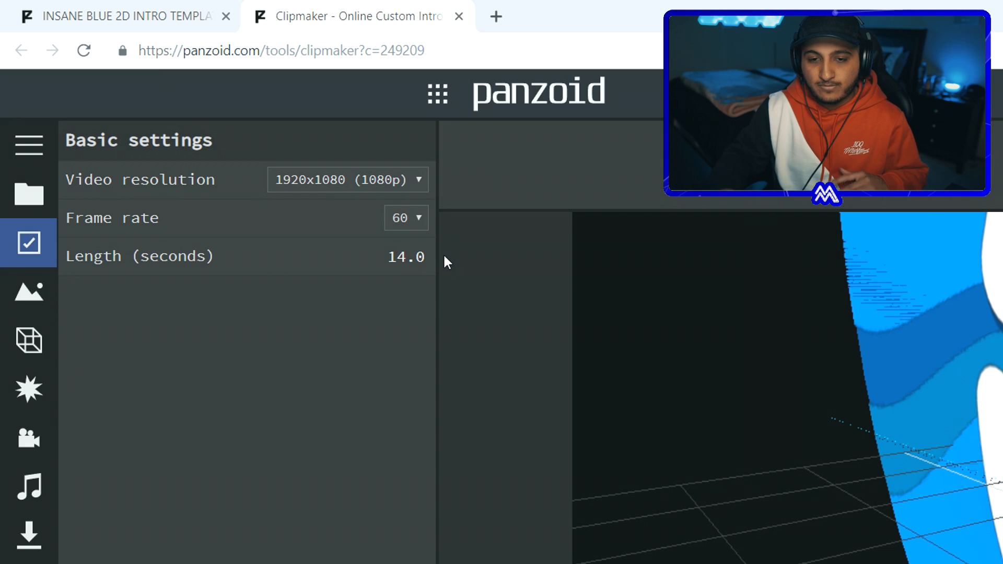
{"action": "mouse_move", "coordinate": [28, 341]}
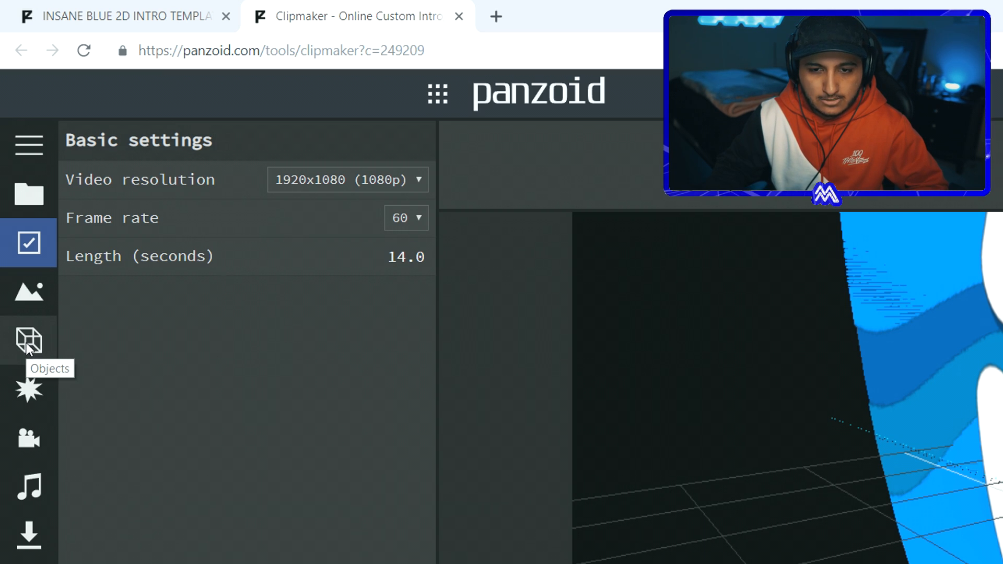
{"action": "left_click", "coordinate": [28, 340]}
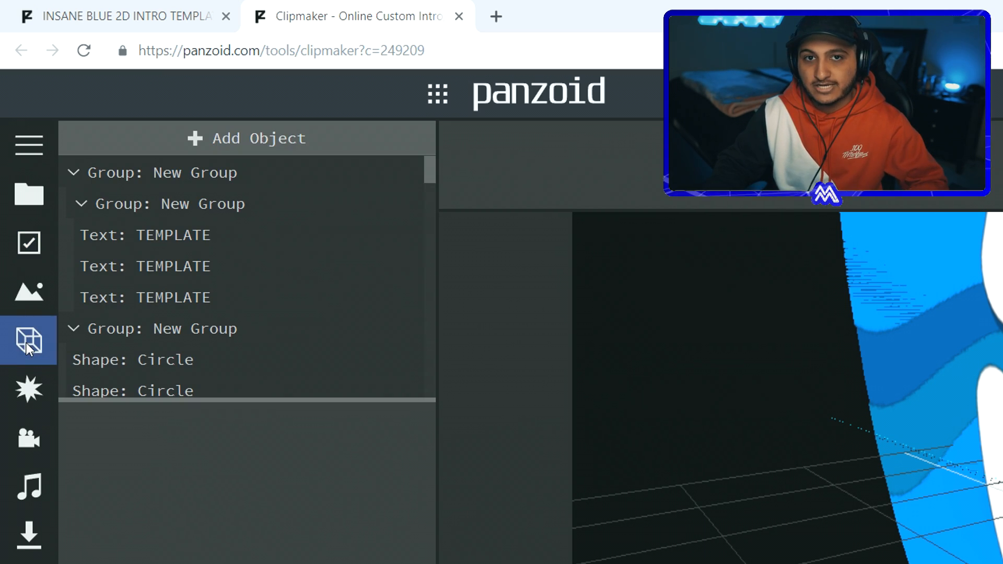
{"action": "scroll", "scroll_direction": "down", "scroll_amount": 3}
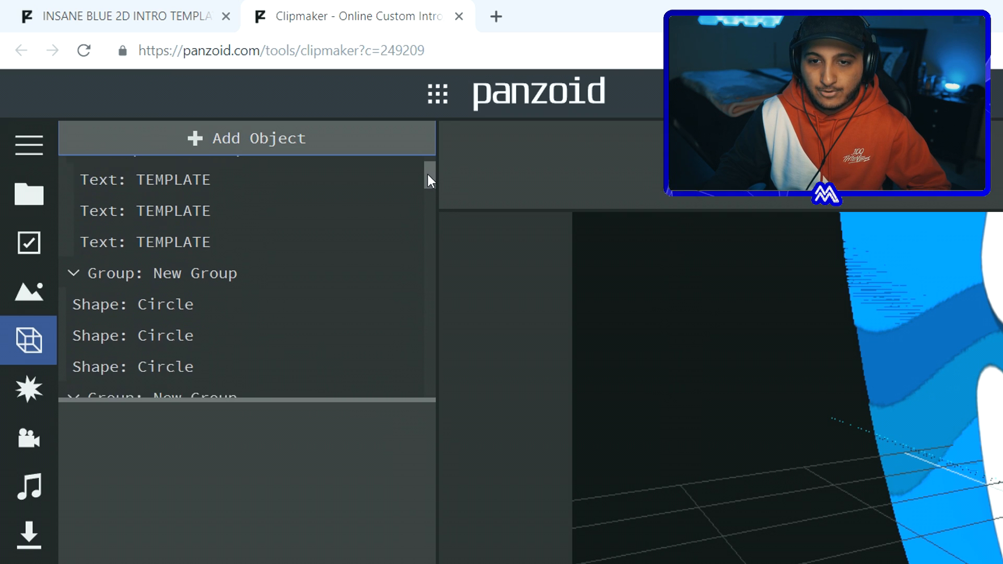
{"action": "scroll", "scroll_direction": "down", "scroll_amount": 3}
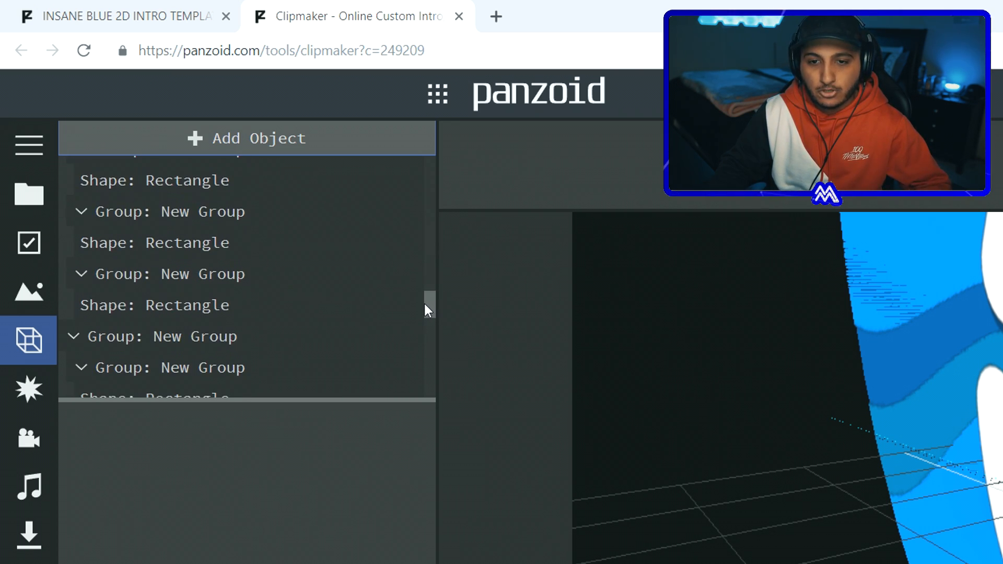
{"action": "scroll", "scroll_direction": "down", "scroll_amount": 3}
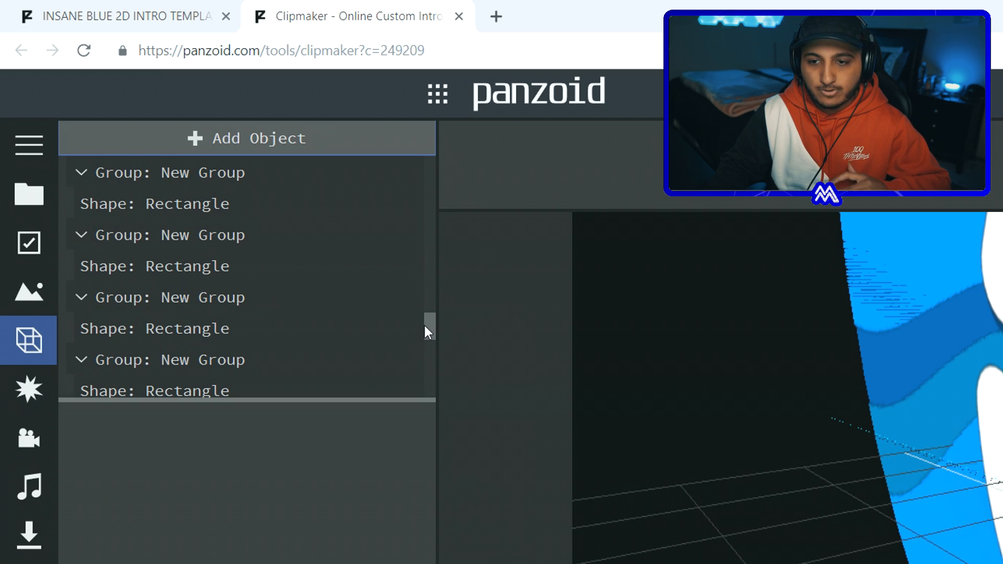
{"action": "scroll", "scroll_direction": "down", "scroll_amount": 3}
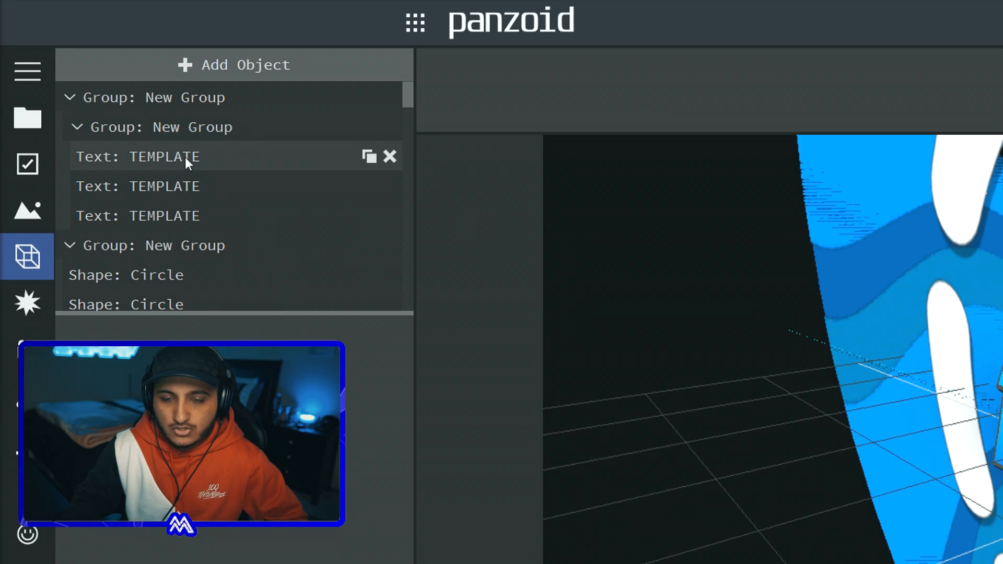
Replace the text of each TEMPLATE 3D text layer with MUAAZ.
{"action": "left_click", "coordinate": [164, 157]}
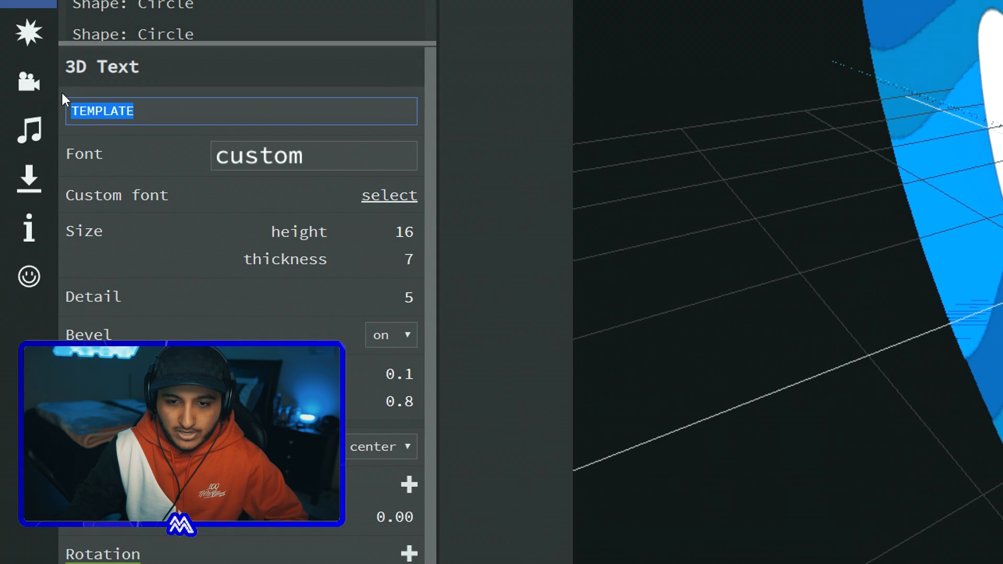
{"action": "type", "text": "MUAAZ"}
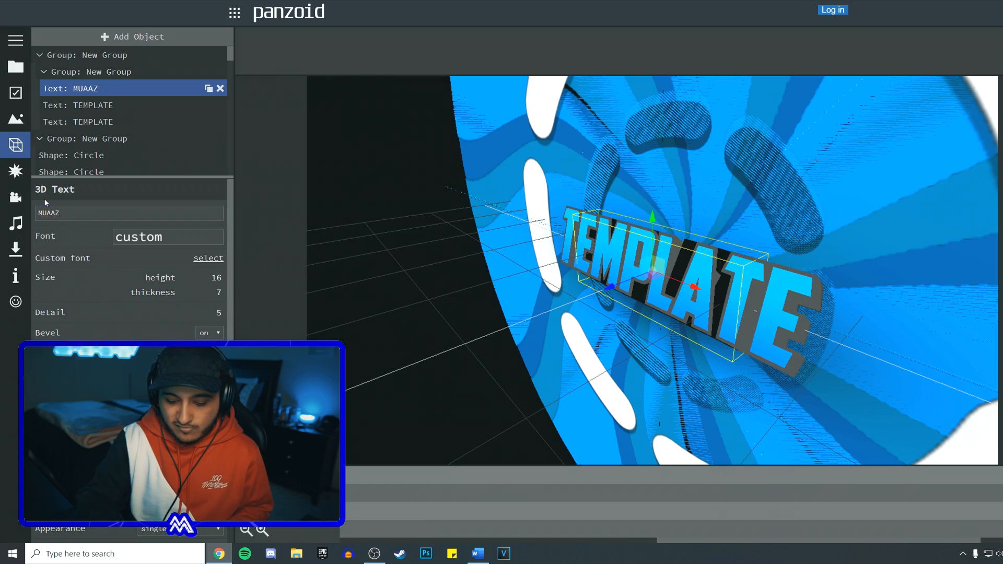
{"action": "left_click", "coordinate": [83, 105]}
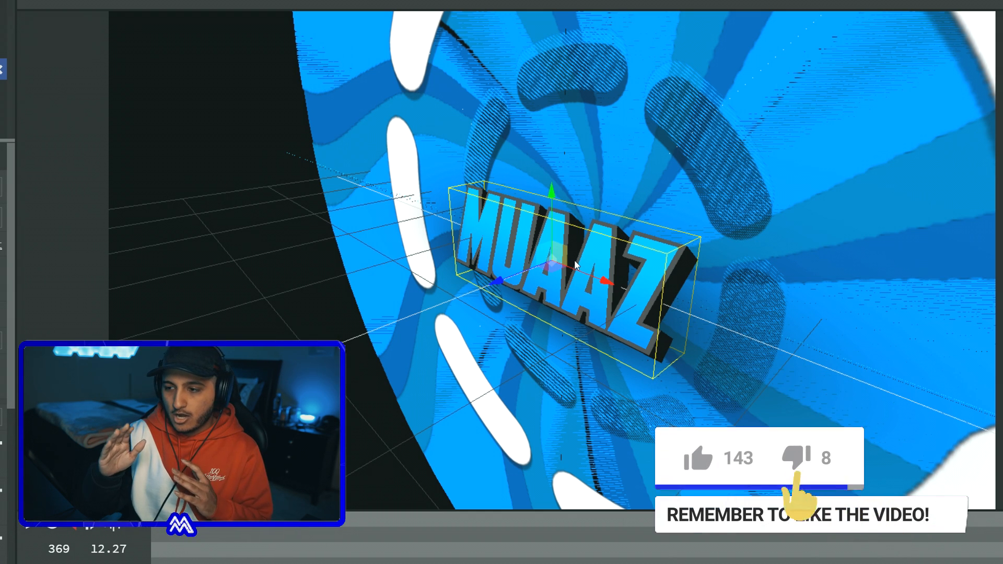
{"action": "left_click", "coordinate": [697, 458]}
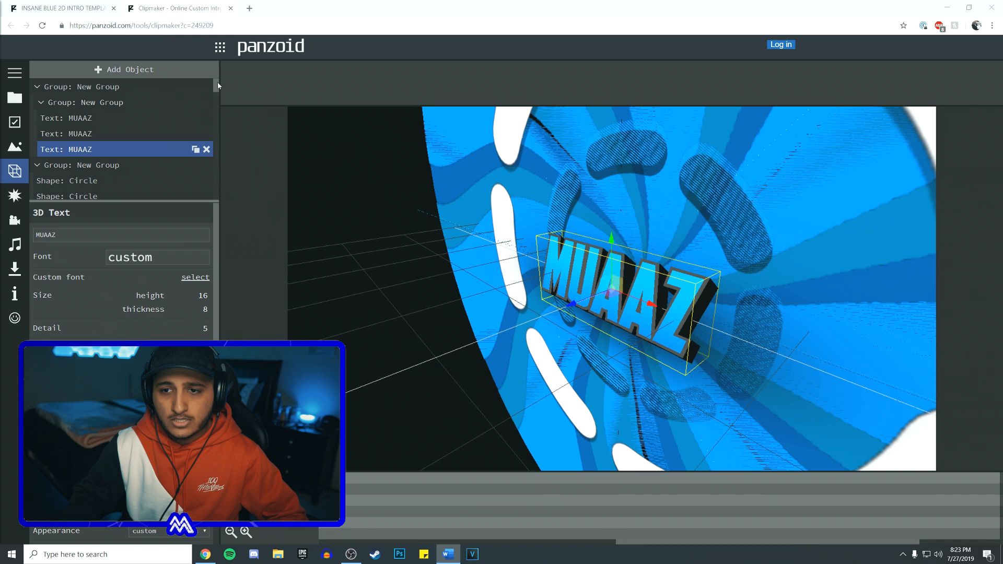
{"action": "scroll", "scroll_direction": "down", "scroll_amount": 3}
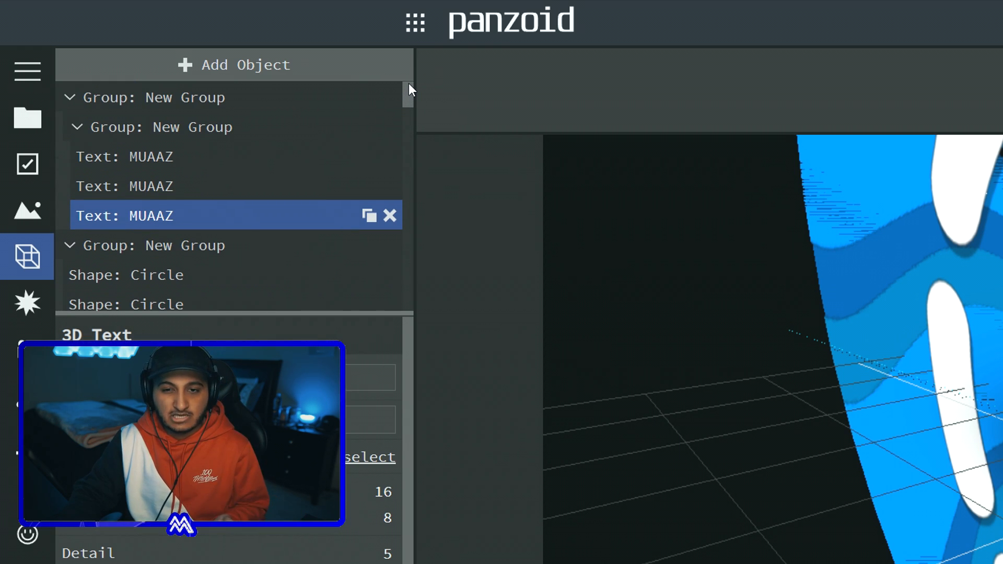
Switch the MUAAZ text's Color and Emissive swatches from blue to green.
{"action": "scroll", "scroll_direction": "down", "scroll_amount": 3}
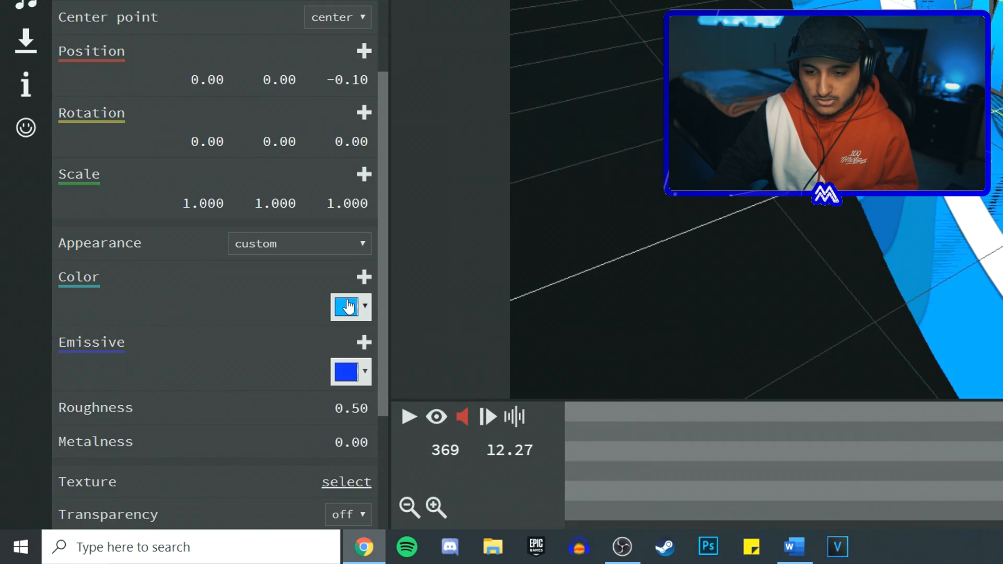
{"action": "left_click", "coordinate": [346, 307]}
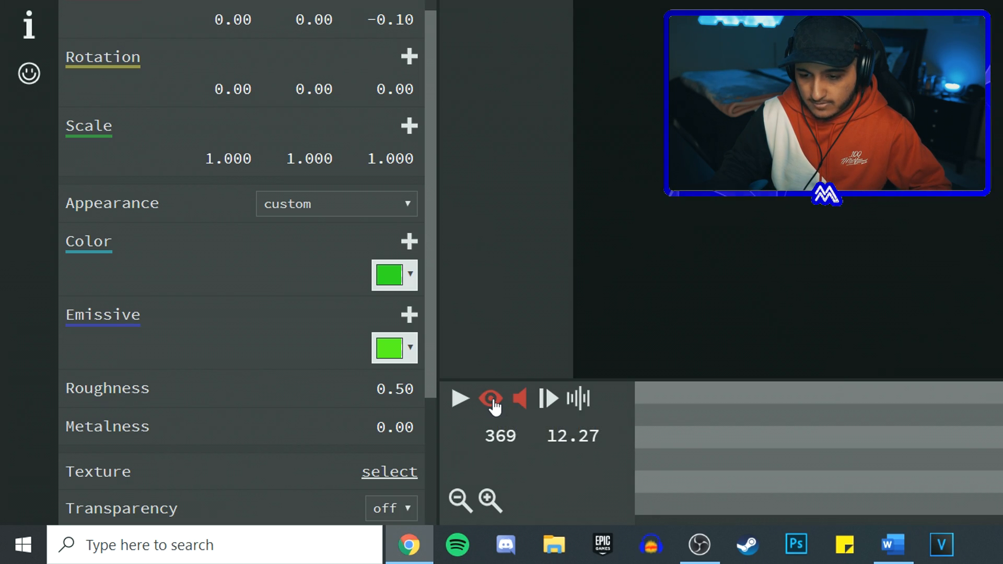
Show the Audio track panel from the timeline.
{"action": "left_click", "coordinate": [460, 398]}
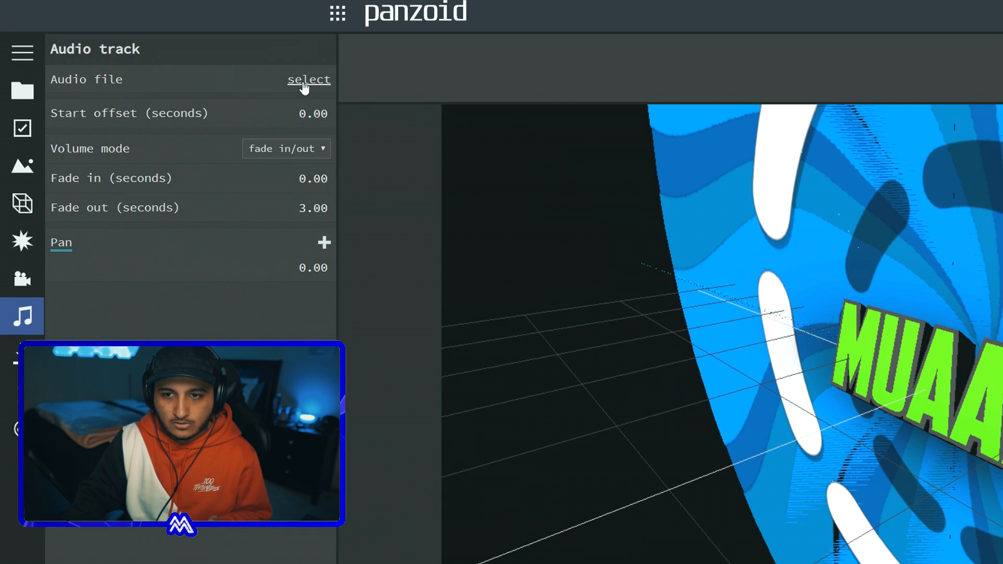
{"action": "left_click", "coordinate": [308, 79]}
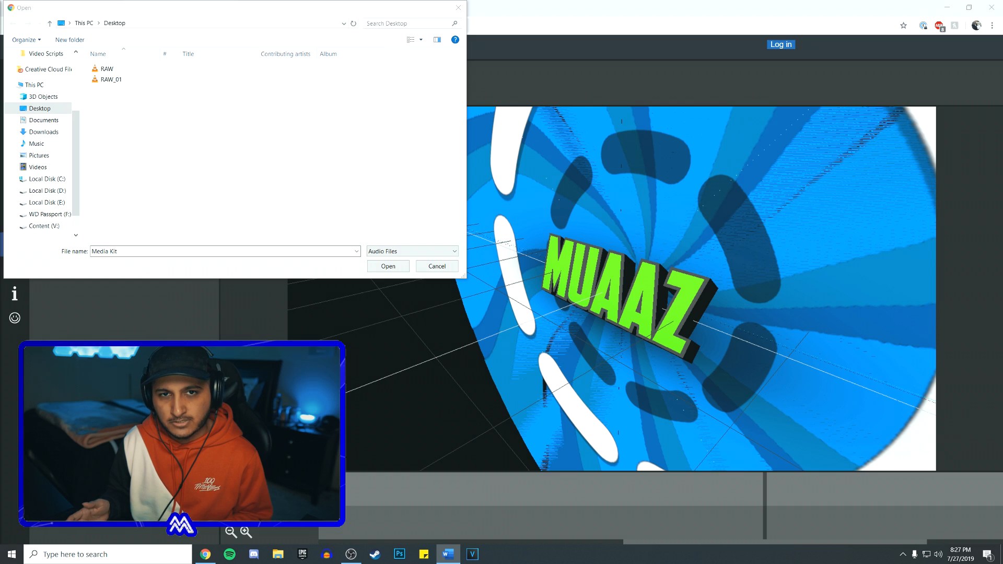
{"action": "left_click", "coordinate": [436, 267]}
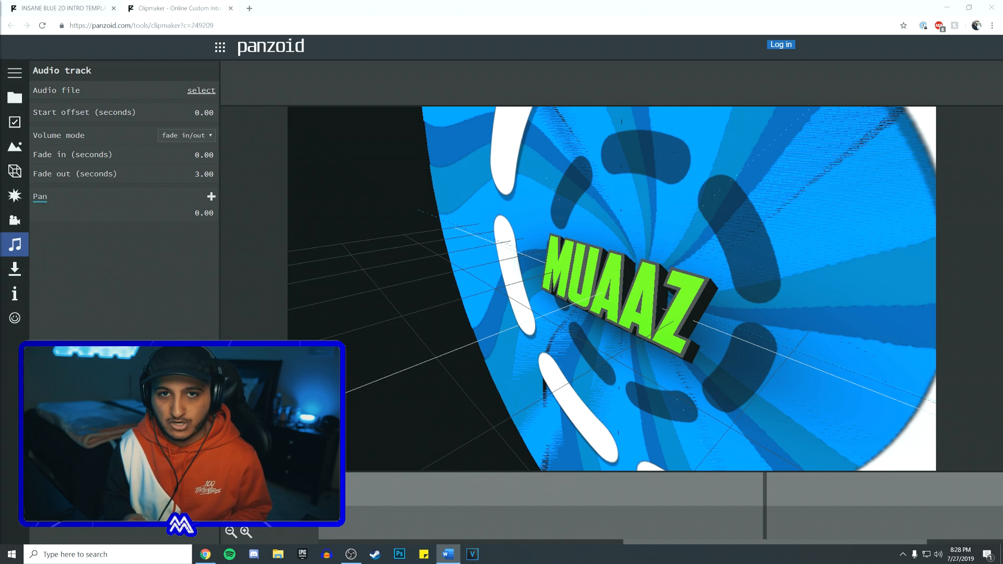
{"action": "mouse_move", "coordinate": [221, 299]}
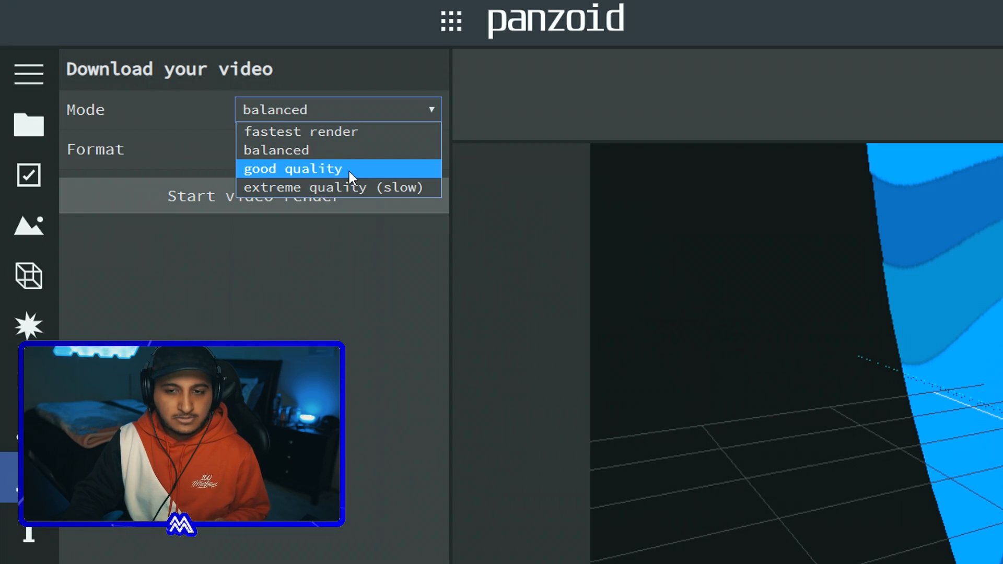
Choose good quality and .mkv (vp8/opus) format, then start the video render.
{"action": "left_click", "coordinate": [293, 168]}
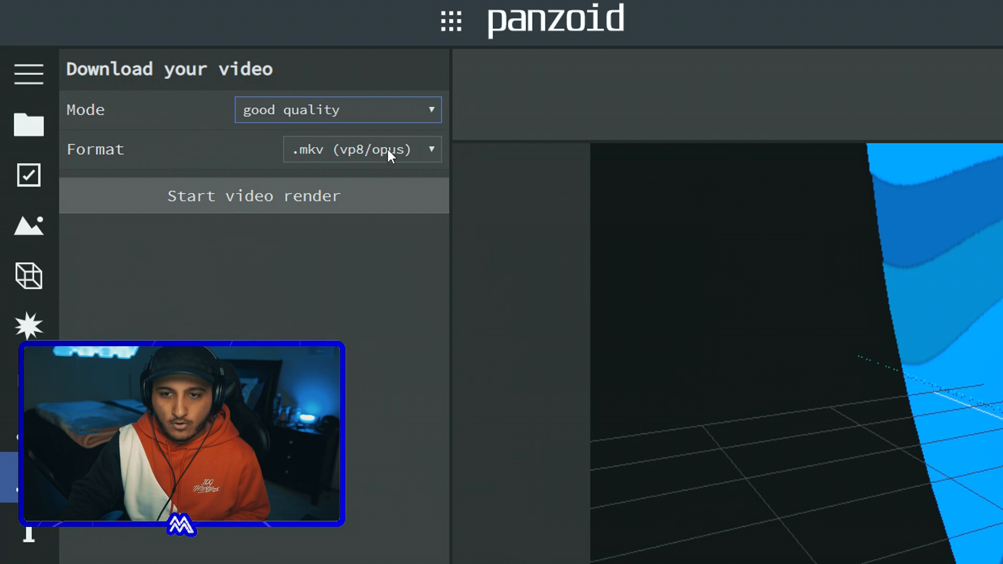
{"action": "left_click", "coordinate": [362, 150]}
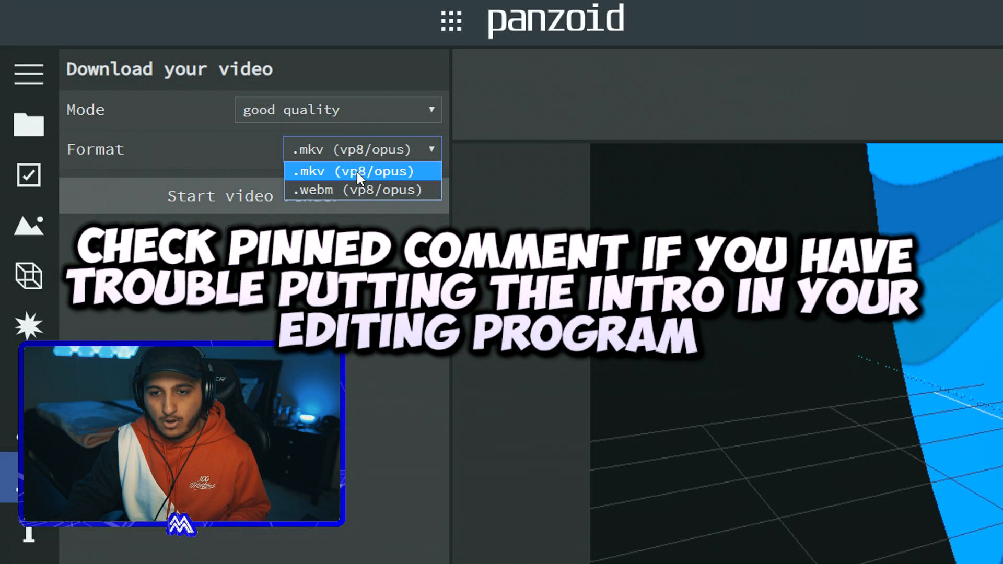
{"action": "left_click", "coordinate": [352, 170]}
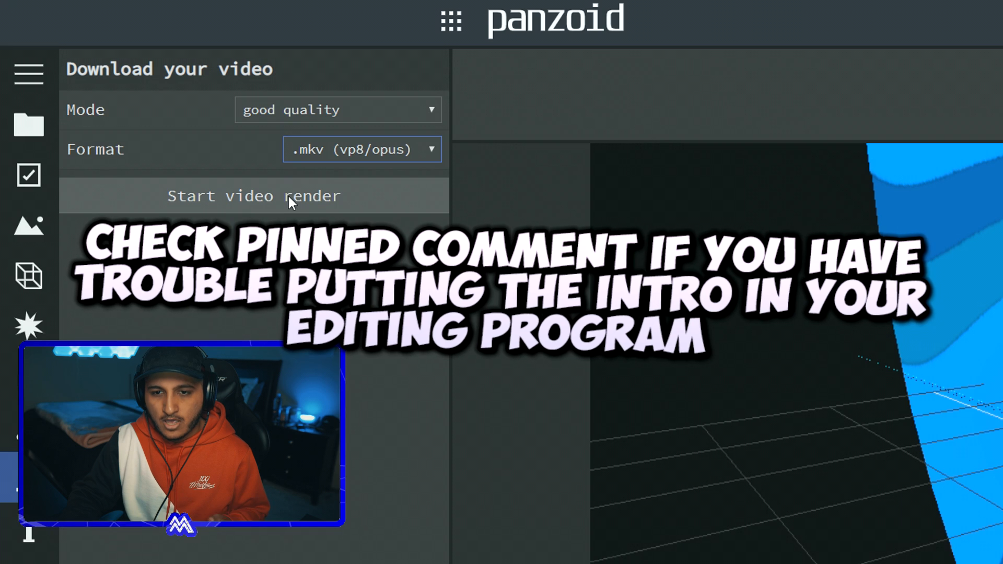
{"action": "left_click", "coordinate": [254, 195]}
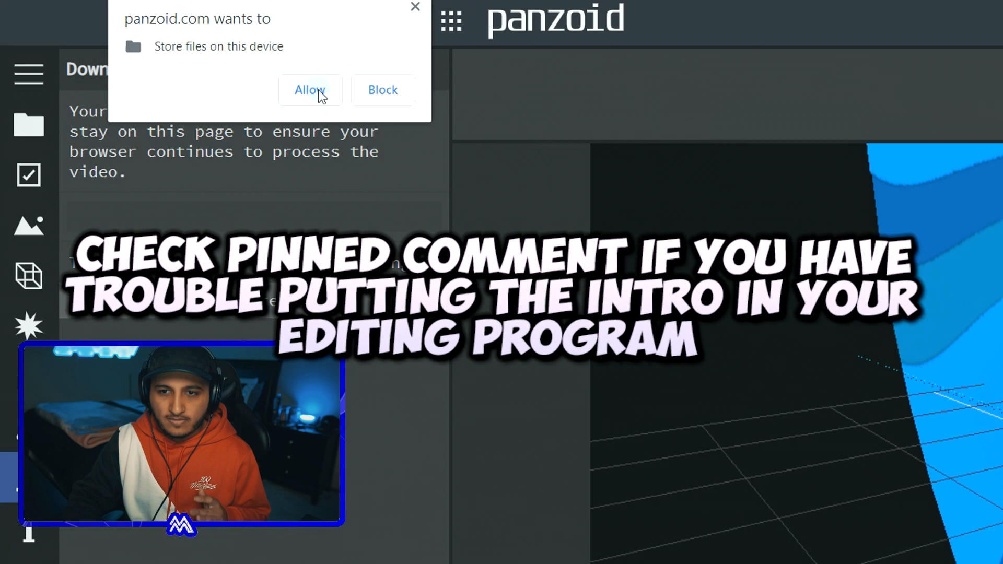
Allow file storage, let the render finish, and start downloading the finished intro video.
{"action": "left_click", "coordinate": [309, 90]}
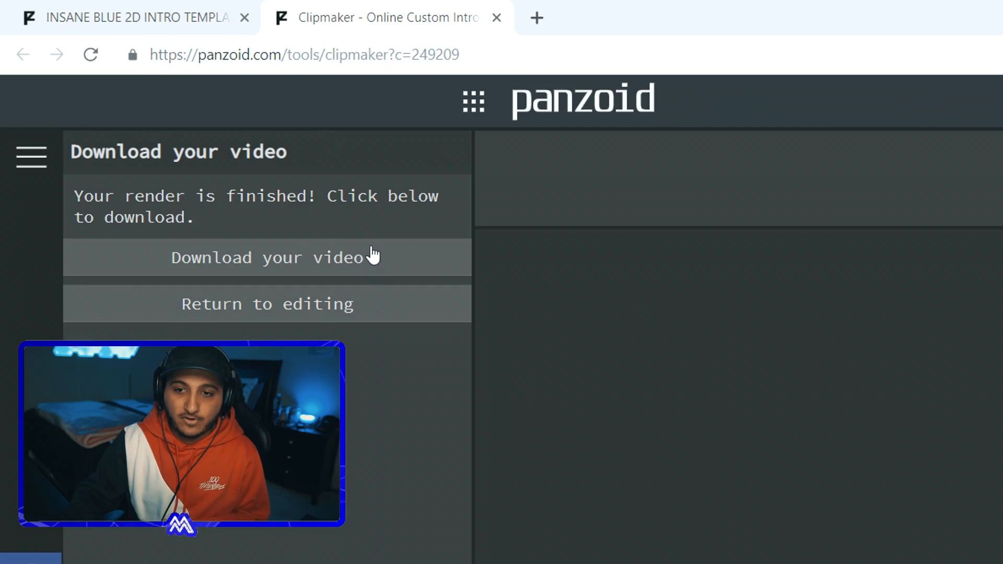
{"action": "left_click", "coordinate": [266, 257]}
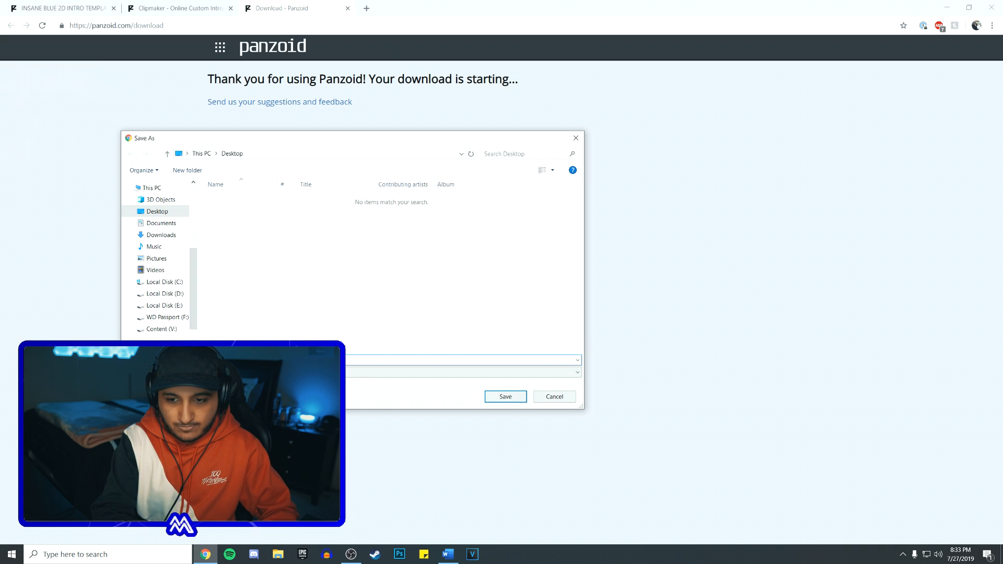
Save the download to the Desktop as intro.mkv and play it in Movies & TV.
{"action": "left_click", "coordinate": [505, 396]}
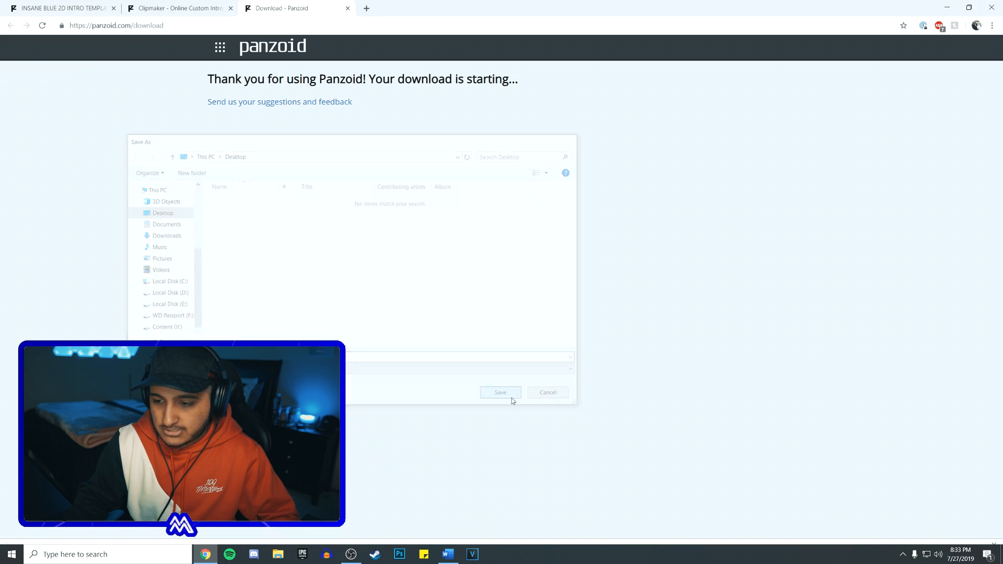
{"action": "left_click", "coordinate": [500, 391]}
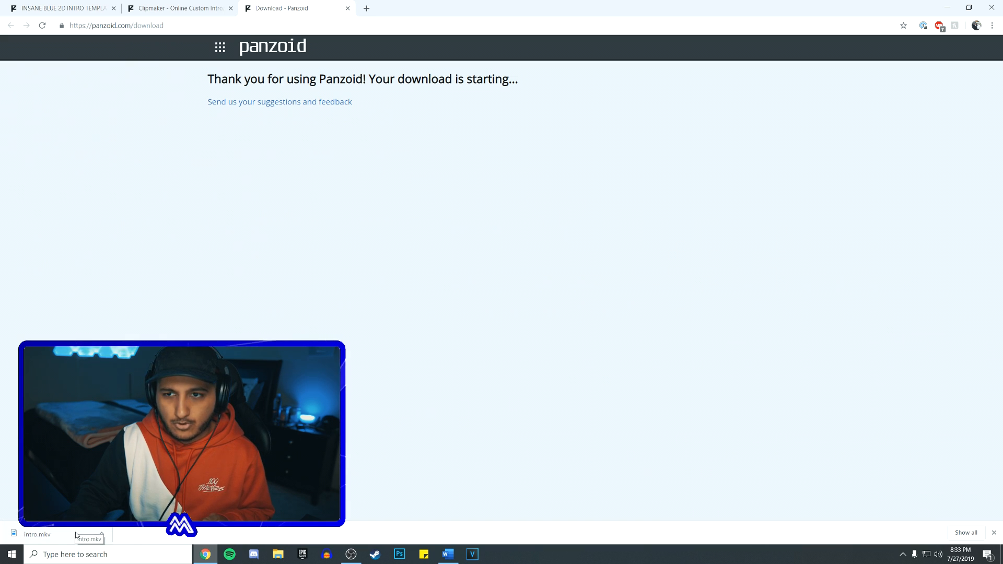
{"action": "left_click", "coordinate": [37, 534]}
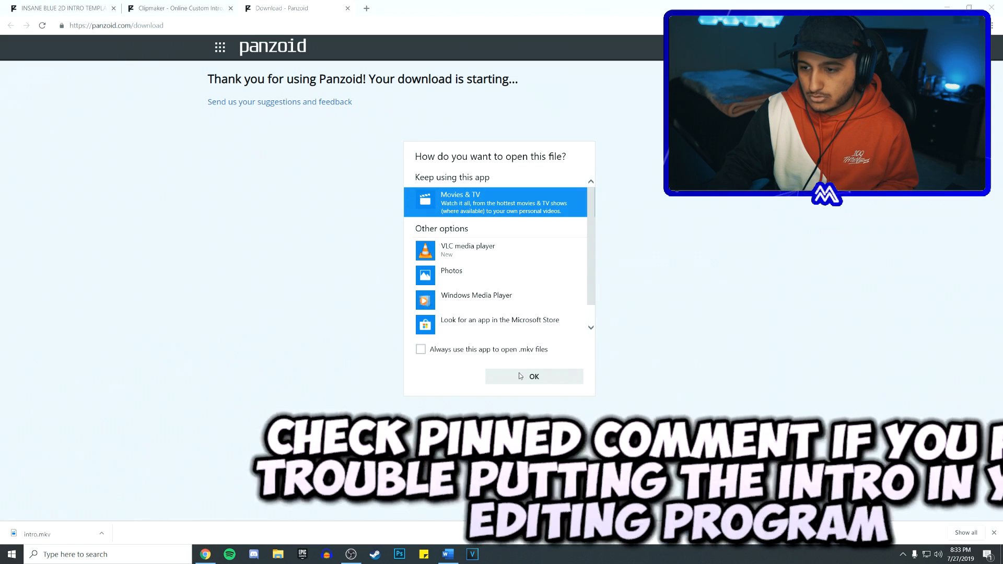
{"action": "left_click", "coordinate": [534, 376]}
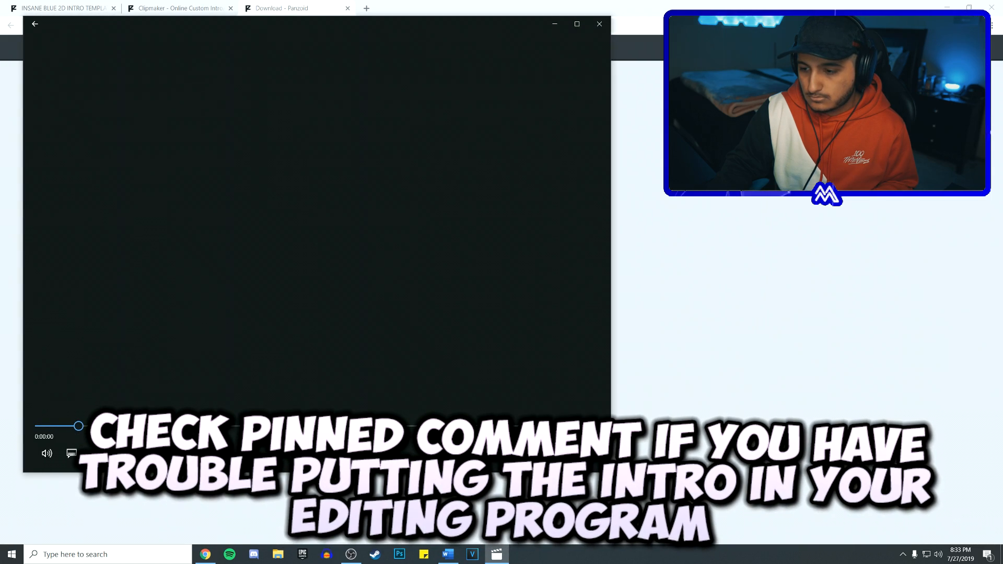